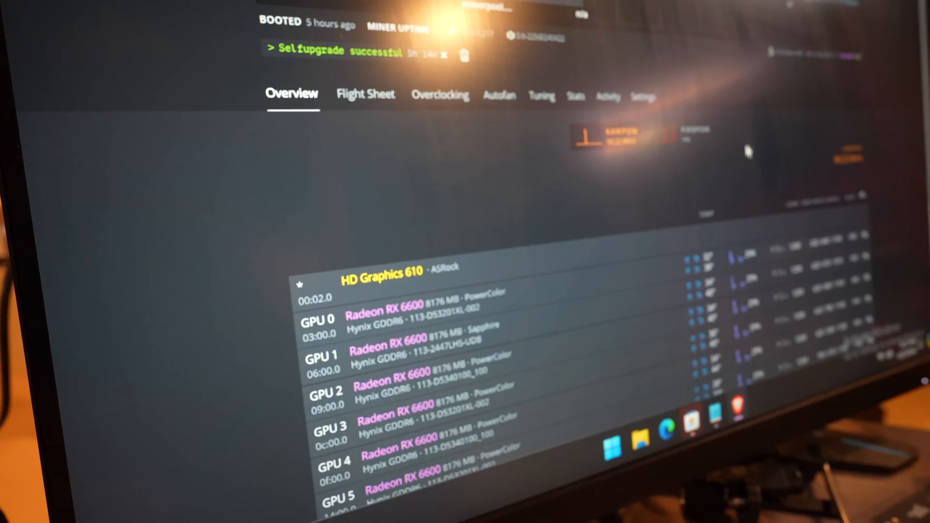
# Step: Log in to Sparrow's web shell as 'user' so the banner lists the Radeon GPUs
pyautogui.scroll(-3)
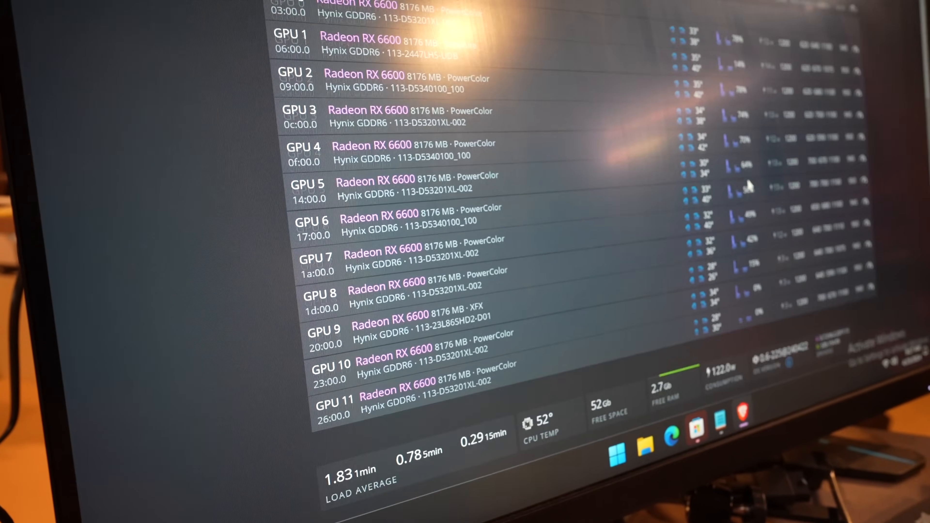
pyautogui.scroll(3)
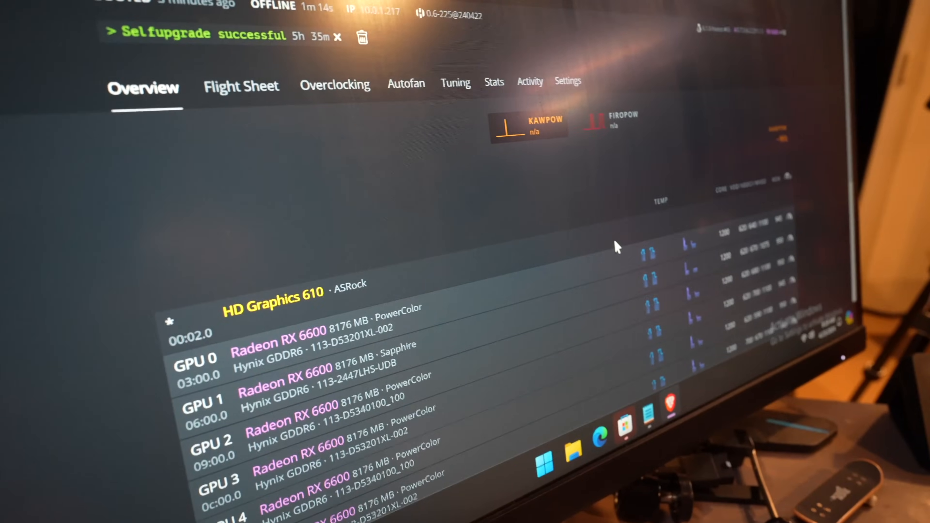
pyautogui.scroll(-3)
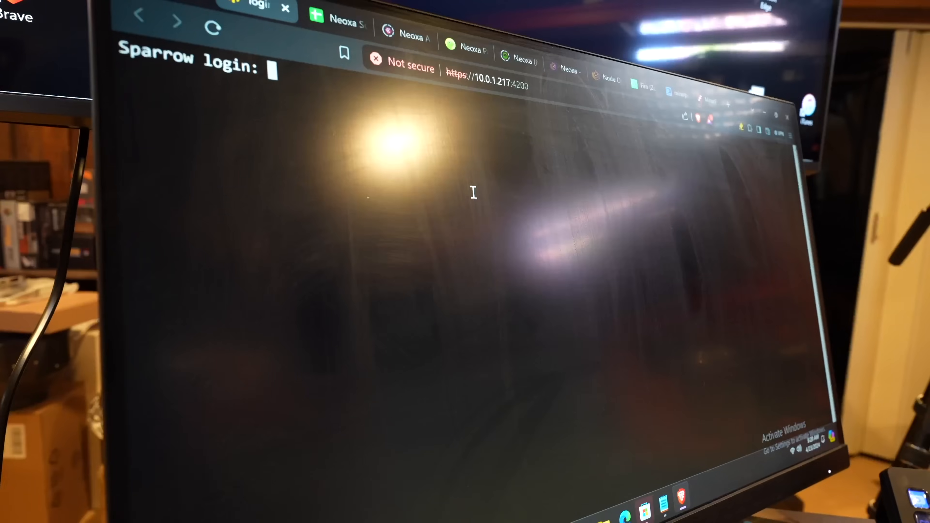
pyautogui.write('user')
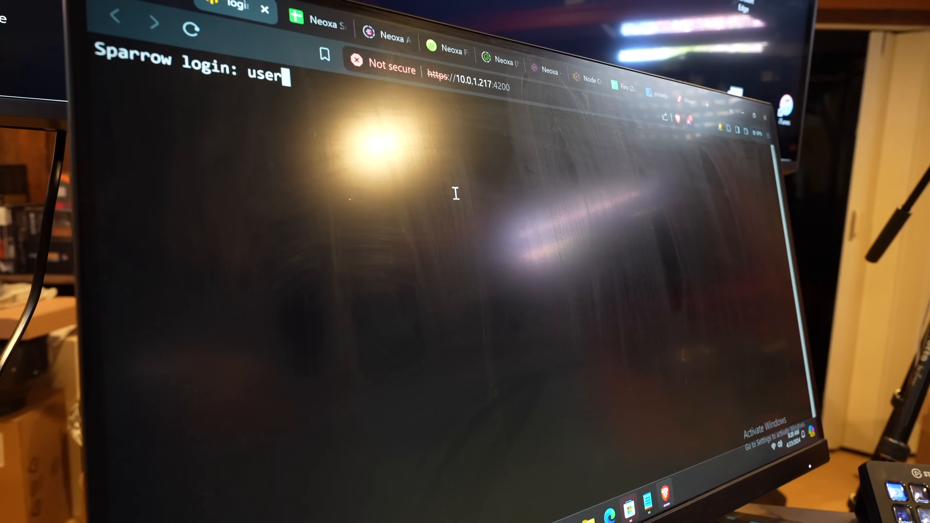
pyautogui.press('Return')
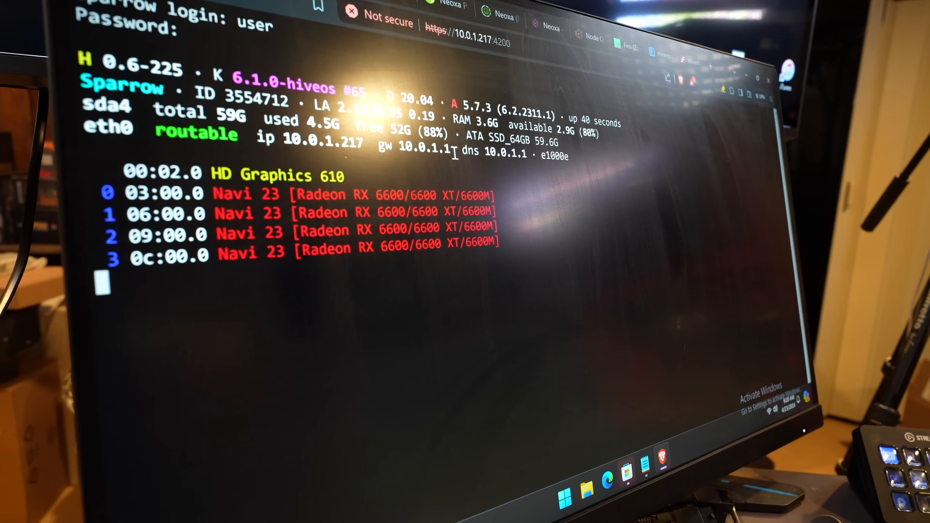
pyautogui.scroll(-3)
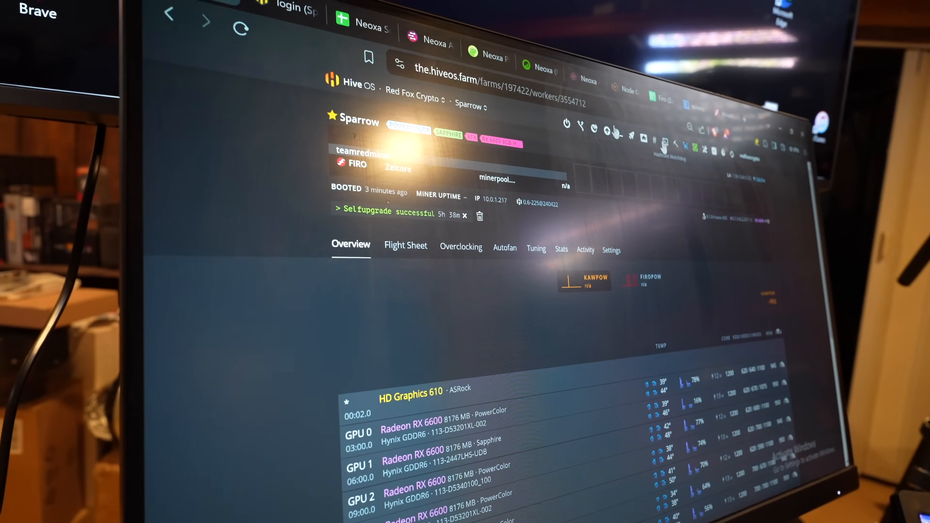
# Step: Bring up the OC dialog for Sparrow's GPUs from the worker toolbar
pyautogui.click(297, 11)
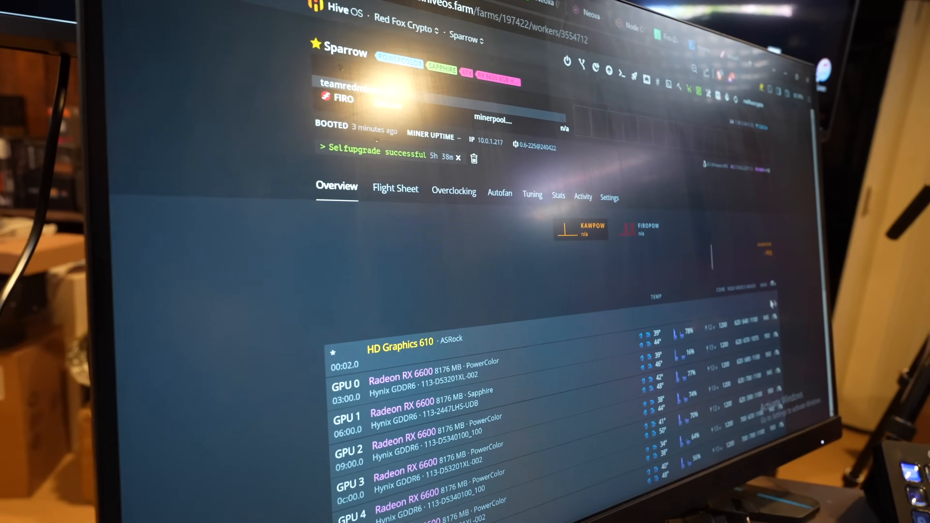
pyautogui.click(453, 192)
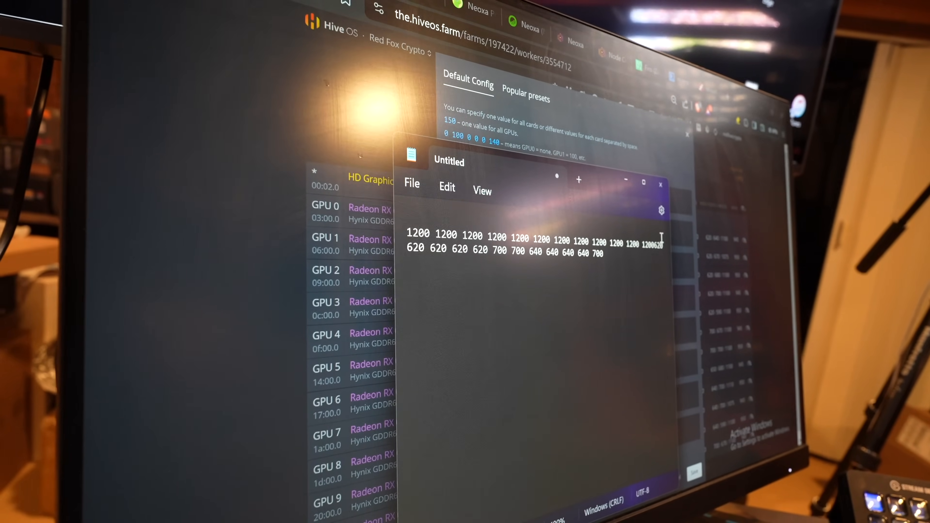
# Step: Show the Notepad note with twelve 1200s and the 620-700 per-GPU figures
pyautogui.click(660, 184)
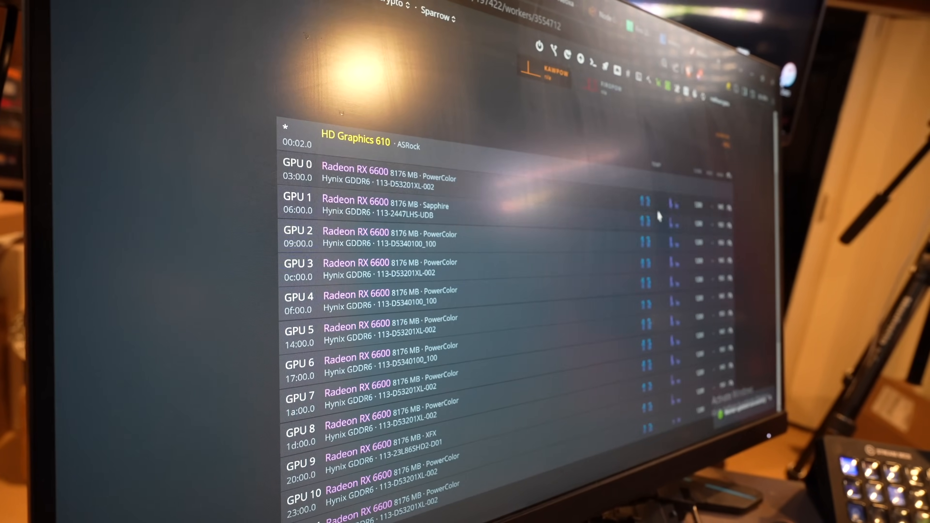
pyautogui.scroll(3)
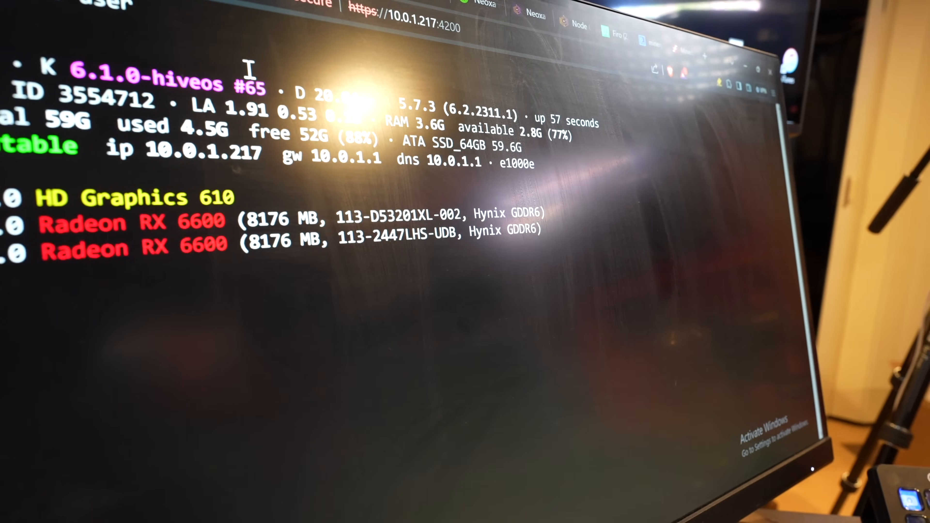
# Step: Run 'miner start' in the shell to launch teamredminer and attach to its screen
pyautogui.scroll(-3)
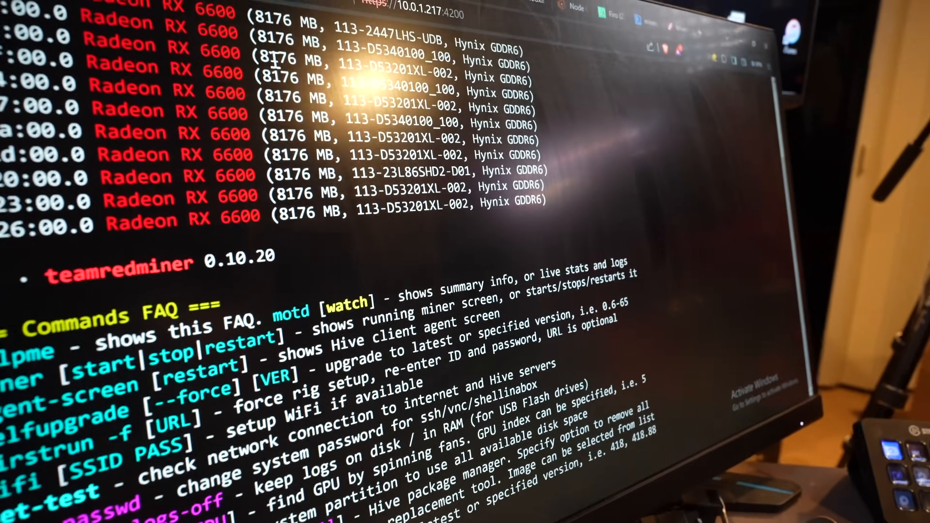
pyautogui.scroll(-3)
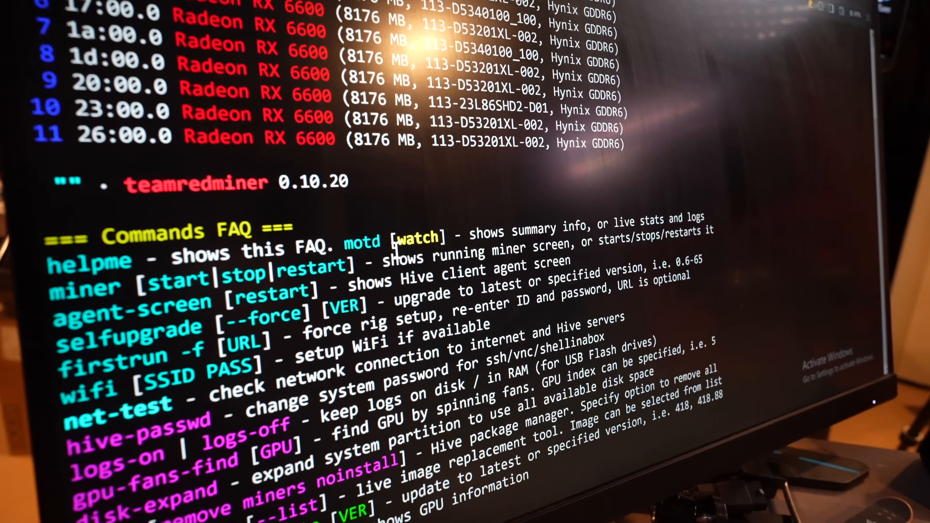
pyautogui.scroll(-3)
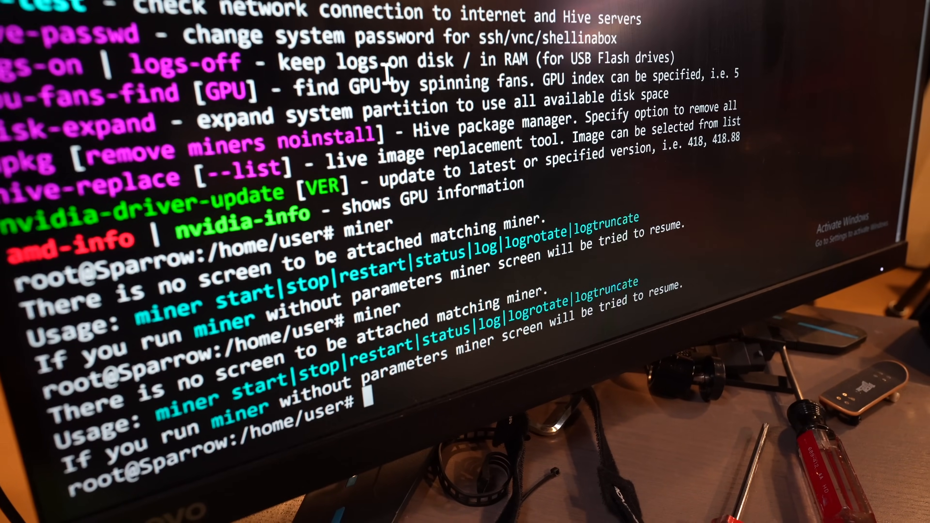
pyautogui.scroll(-3)
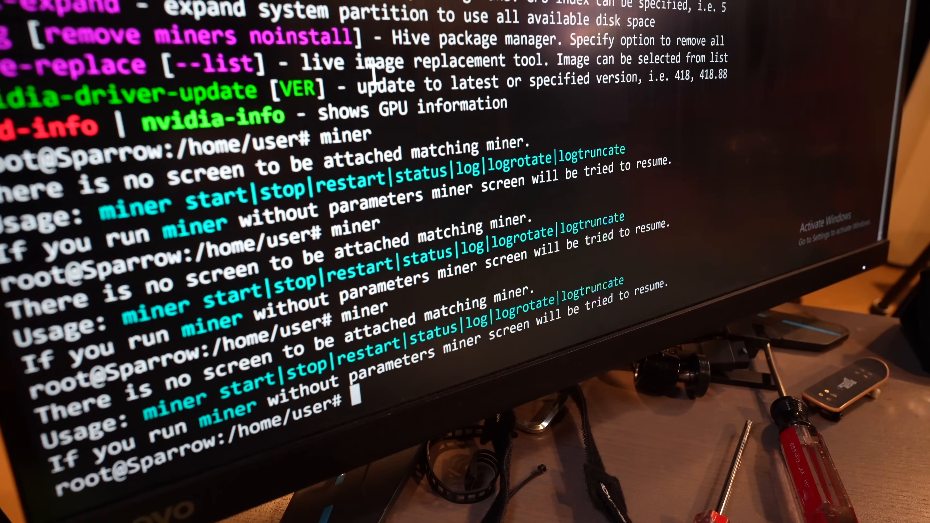
pyautogui.write('miner')
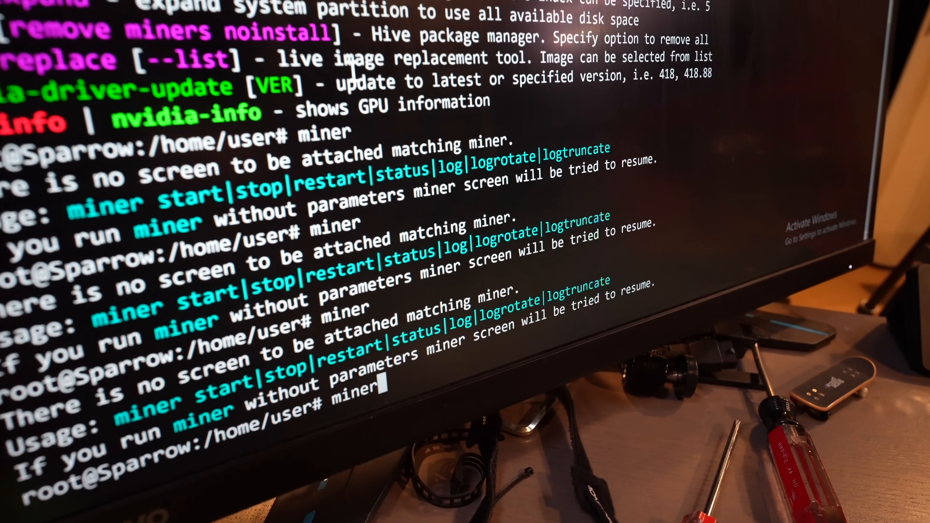
pyautogui.write('sta')
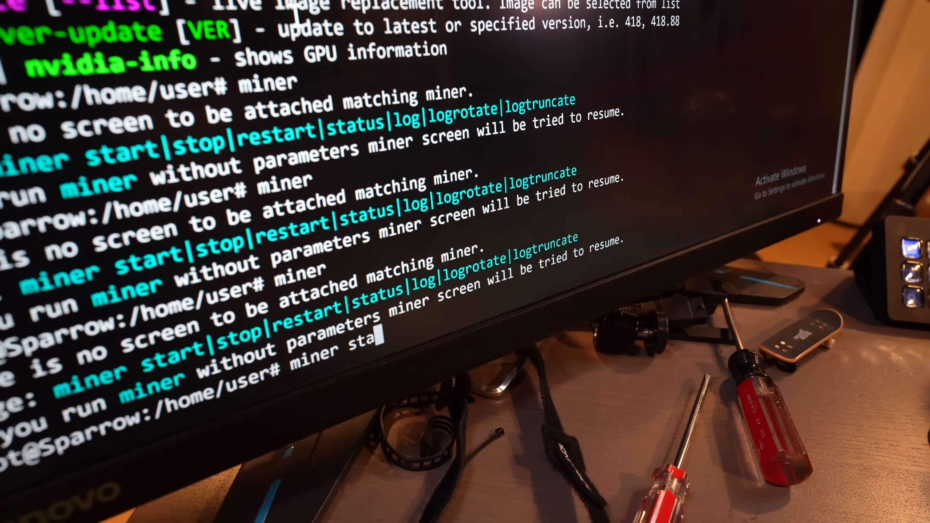
pyautogui.press('Return')
pyautogui.write('miner')
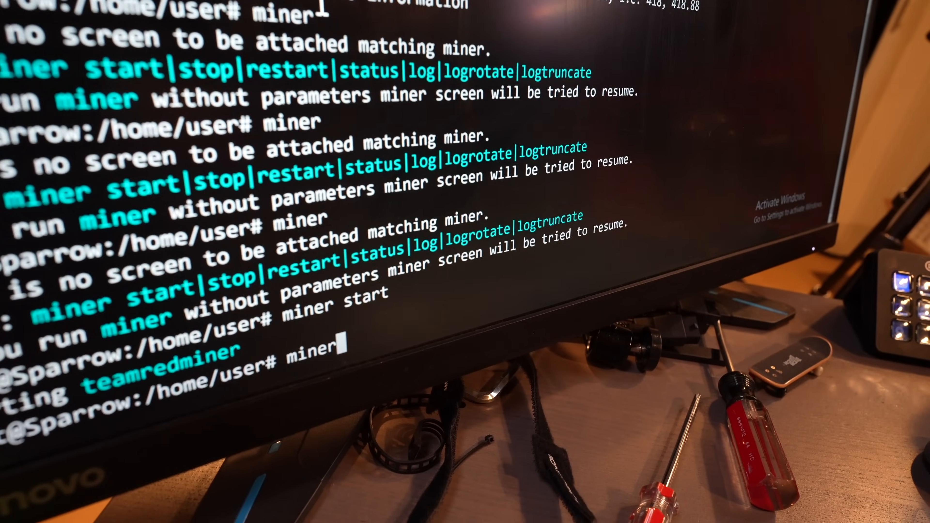
pyautogui.press('Return')
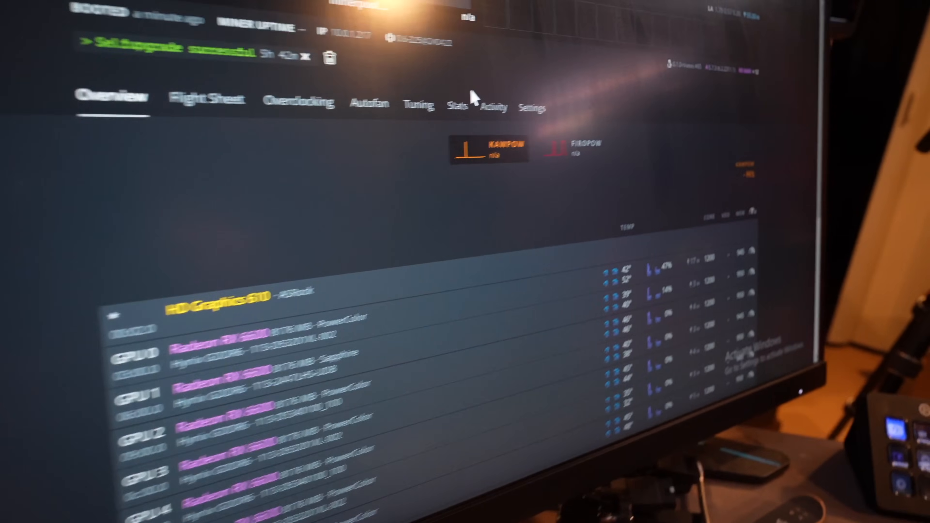
pyautogui.scroll(-3)
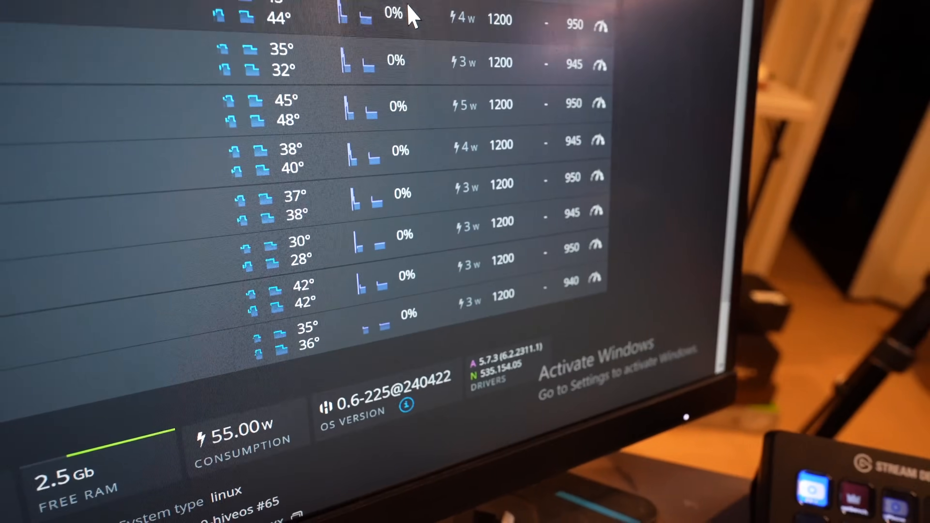